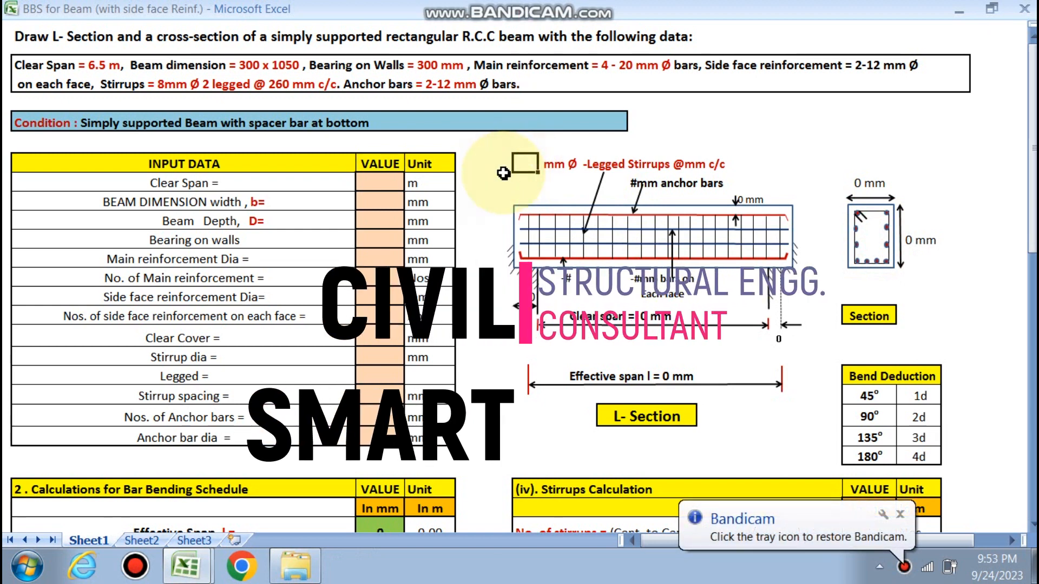
pyautogui.moveTo(480, 174)
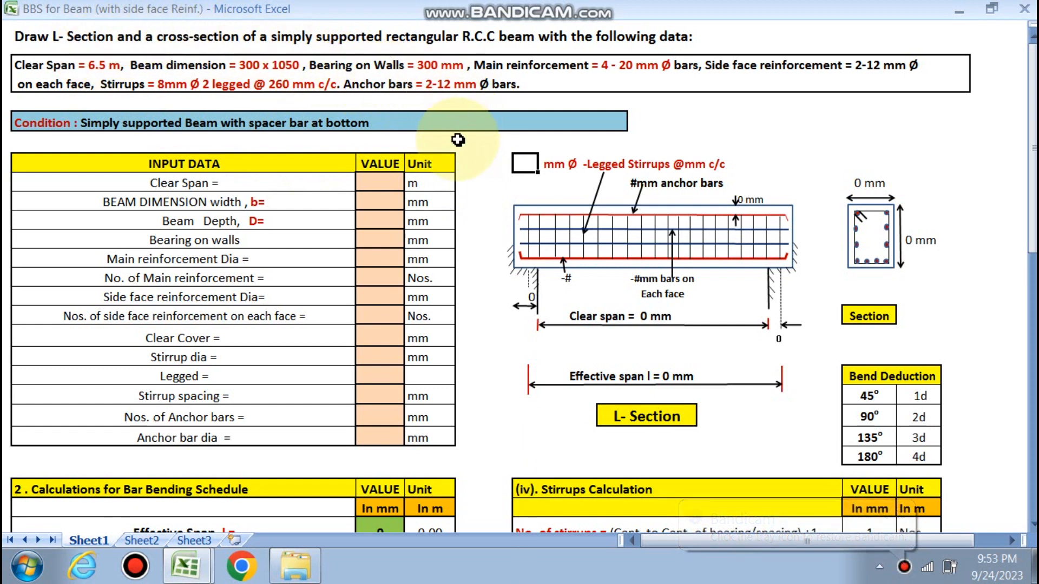
pyautogui.moveTo(291, 86)
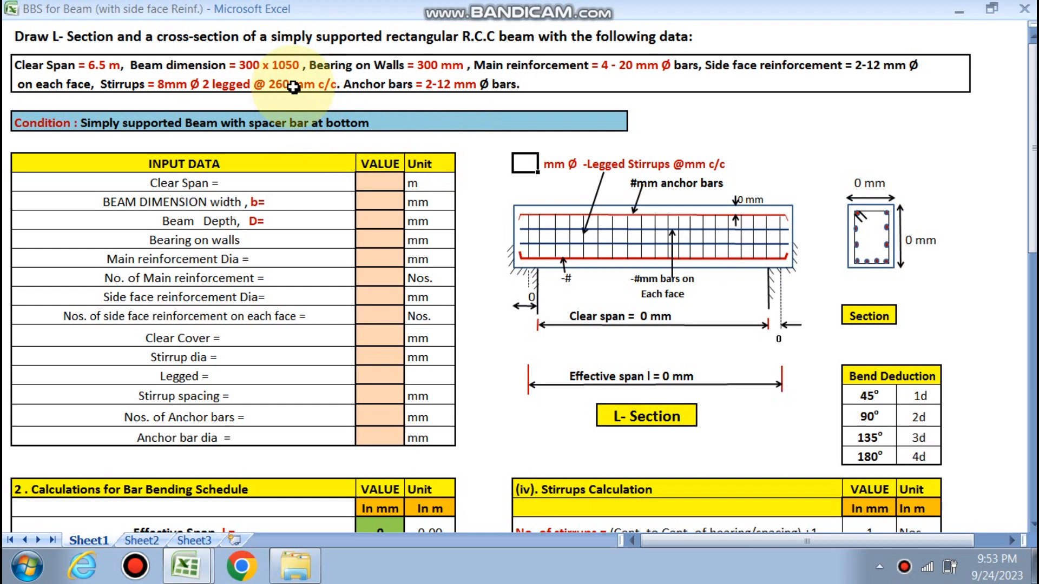
pyautogui.moveTo(275, 73)
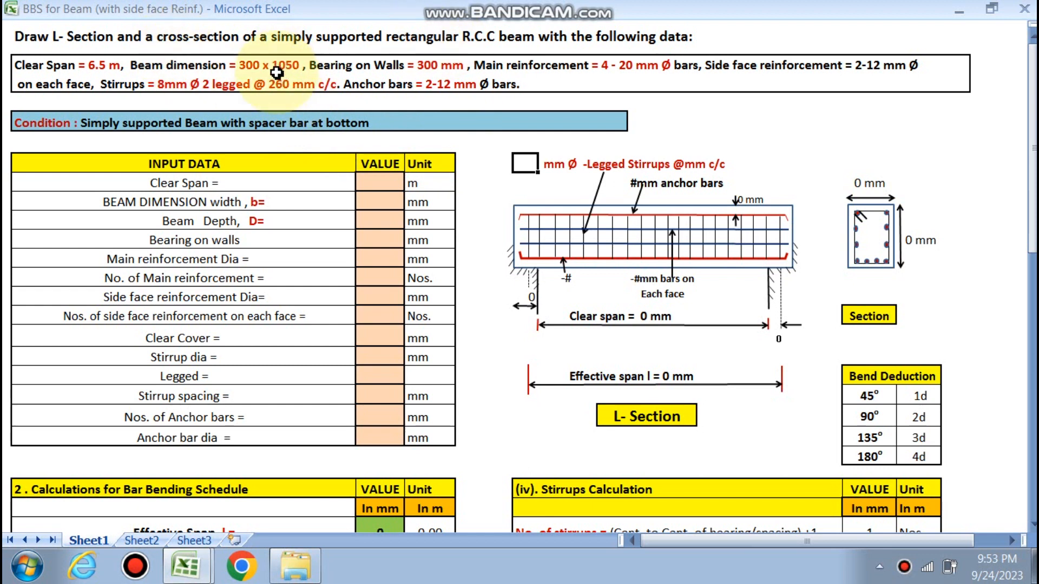
pyautogui.moveTo(370, 170)
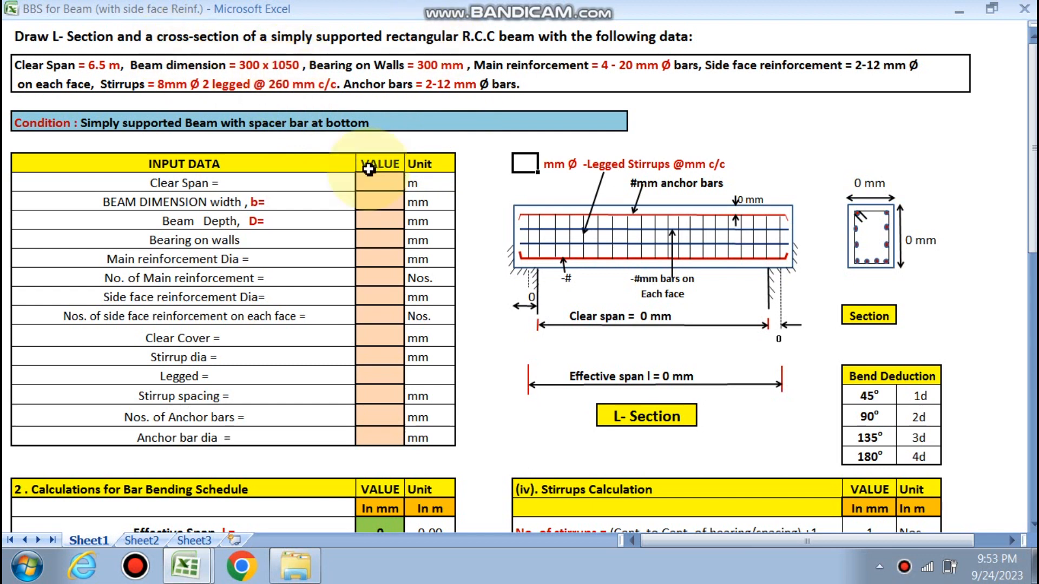
pyautogui.moveTo(548, 216)
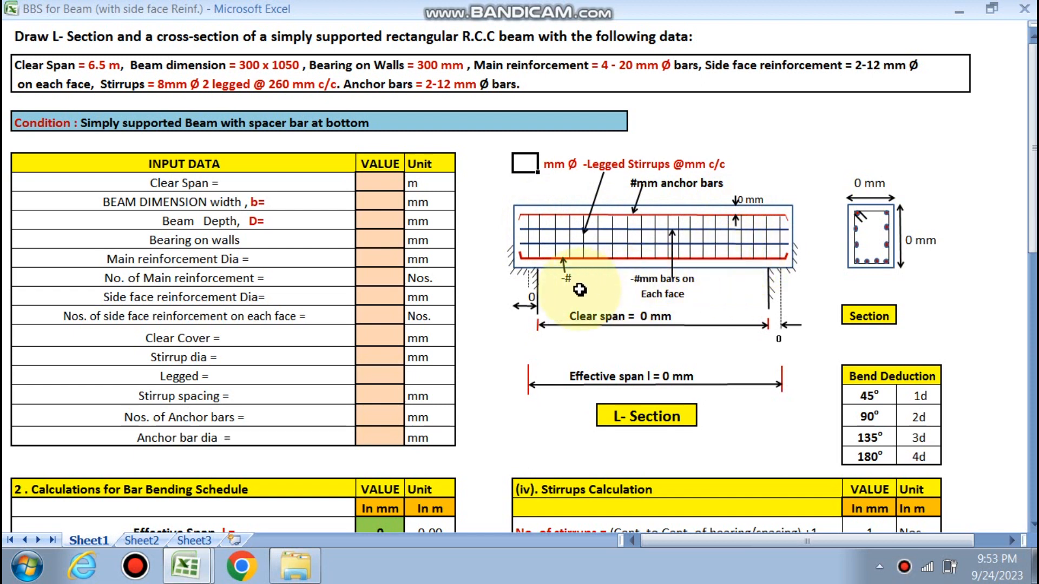
pyautogui.moveTo(374, 399)
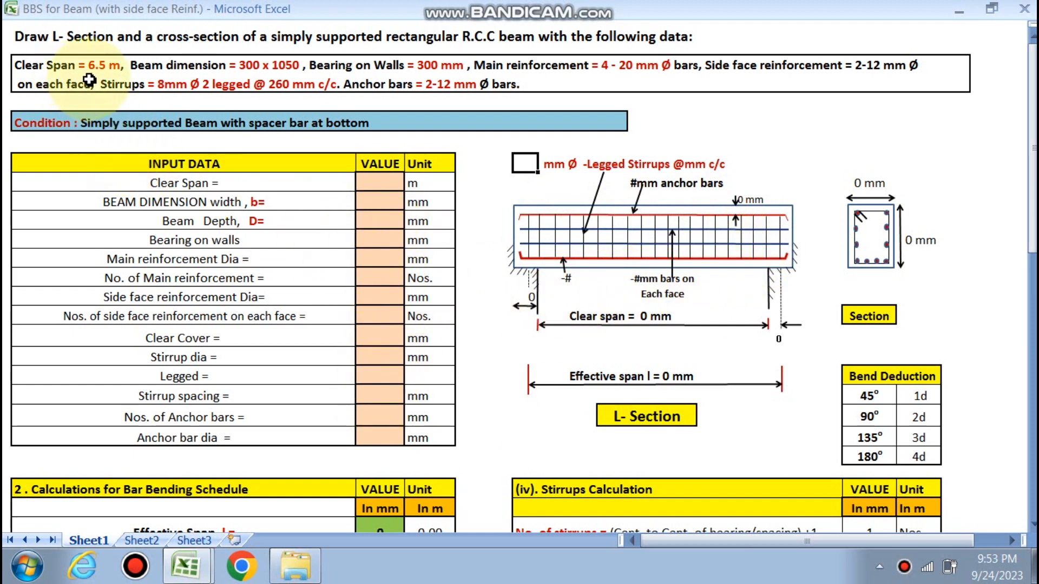
# - Enter clear span 6.5 m, beam width 300 mm, depth 1050 mm and 300 mm bearing
pyautogui.click(380, 182)
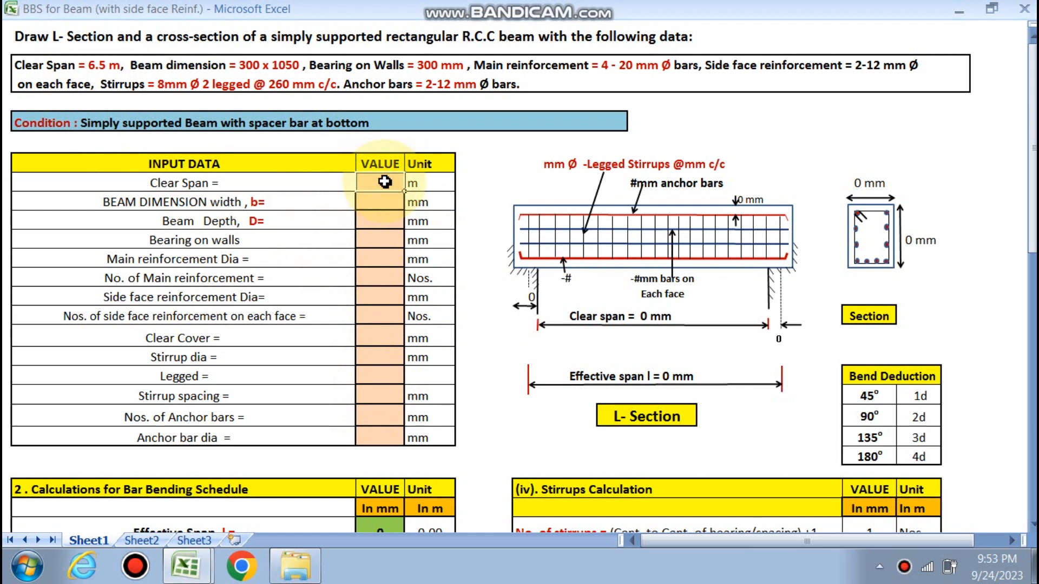
pyautogui.write('6')
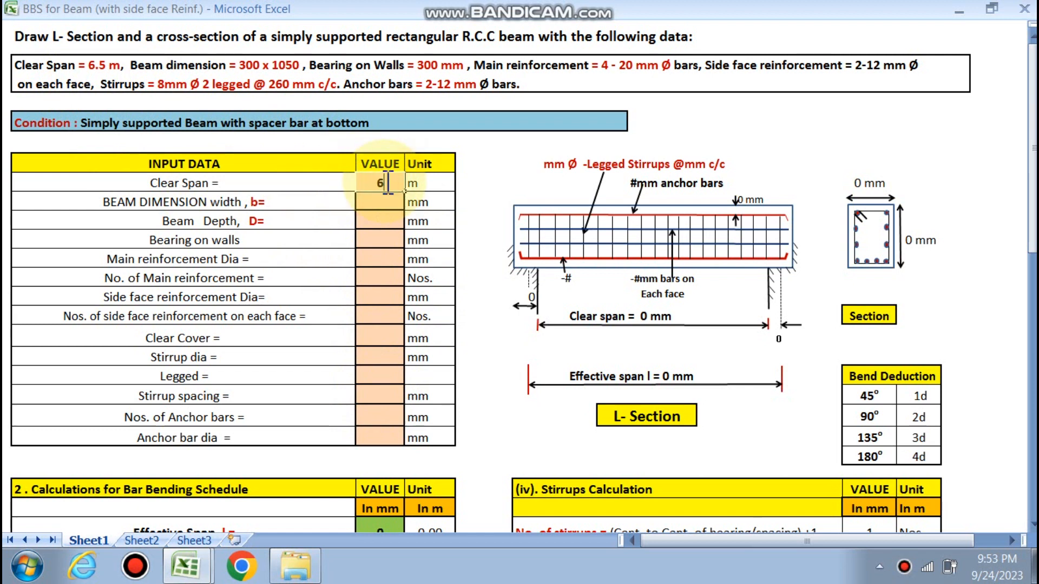
pyautogui.write('.5')
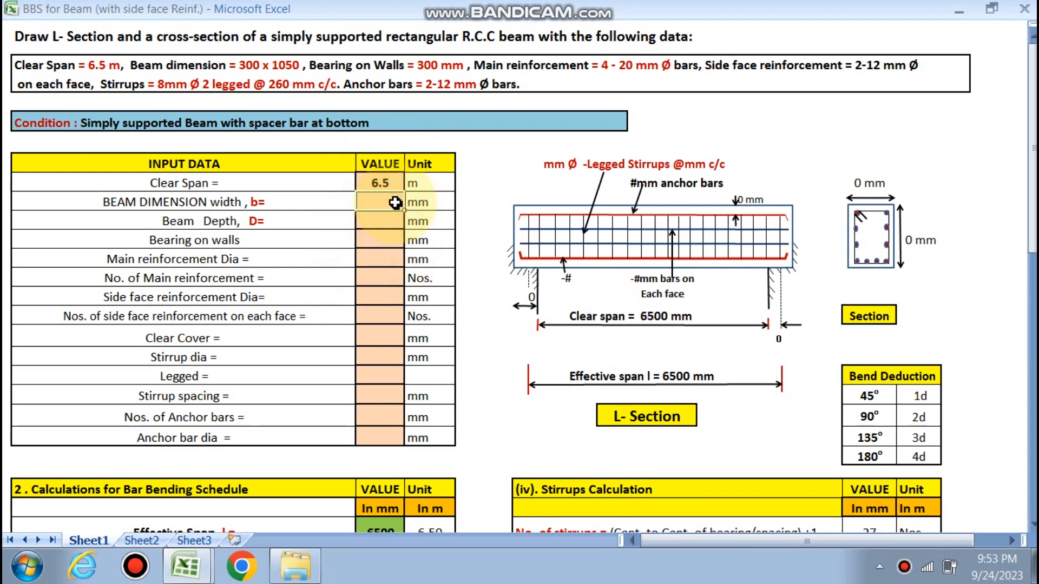
pyautogui.write('300')
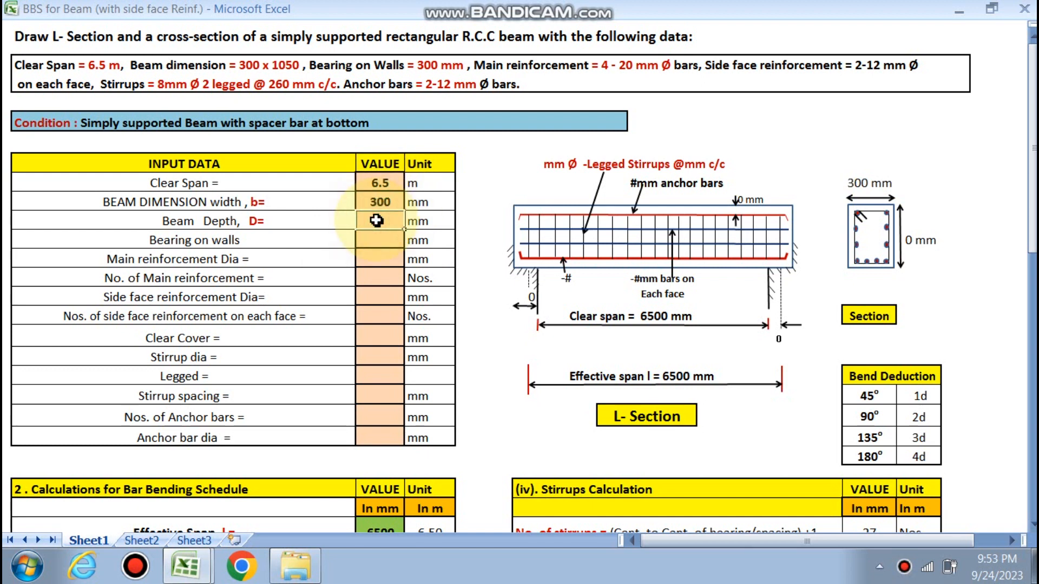
pyautogui.write('1050')
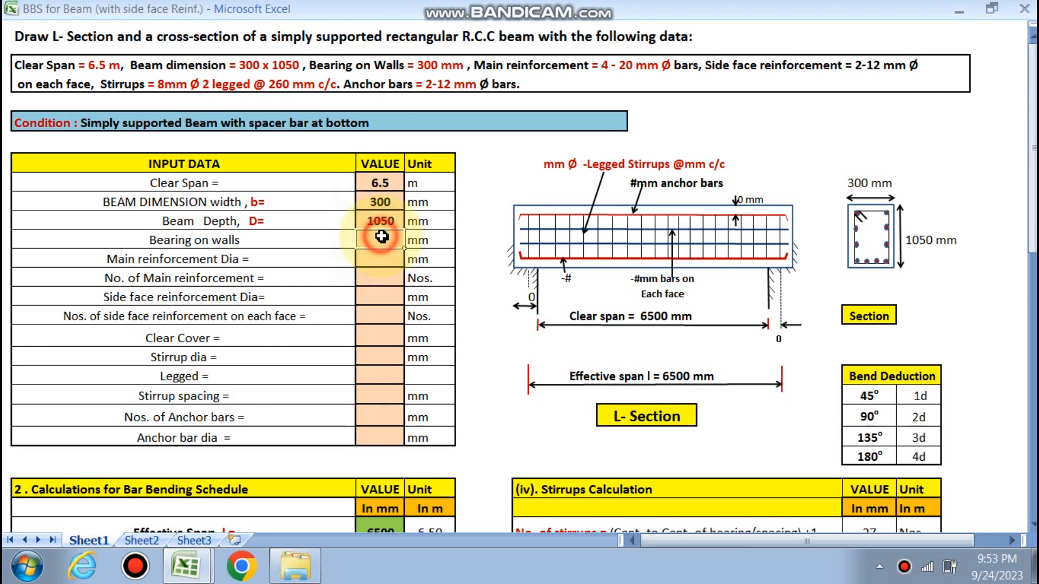
pyautogui.write('300')
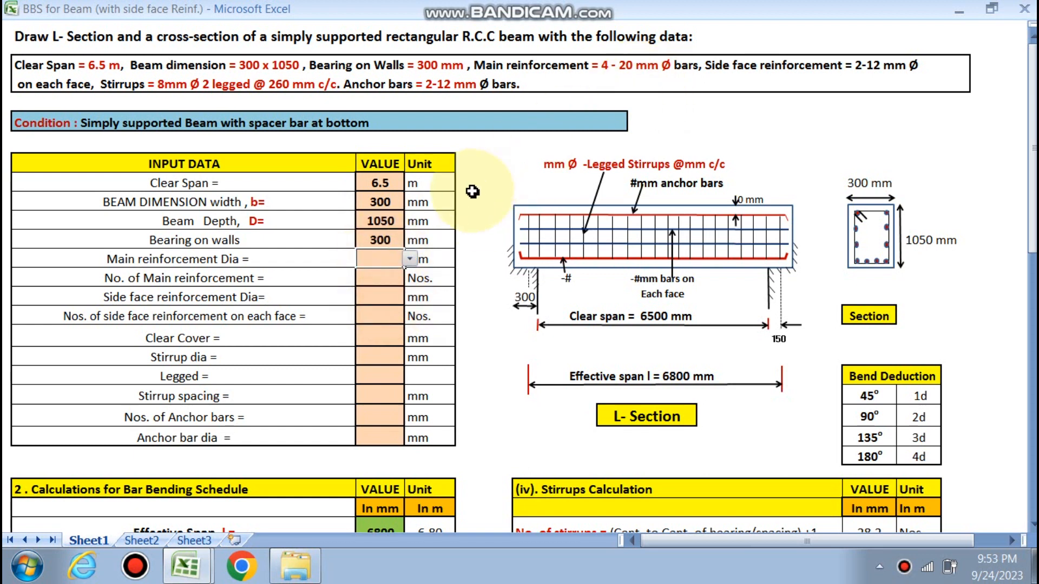
# - Set main bars to four 20 mm, side face bars to two 12 mm per face, and 20 mm cover
pyautogui.click(408, 258)
pyautogui.write('4')
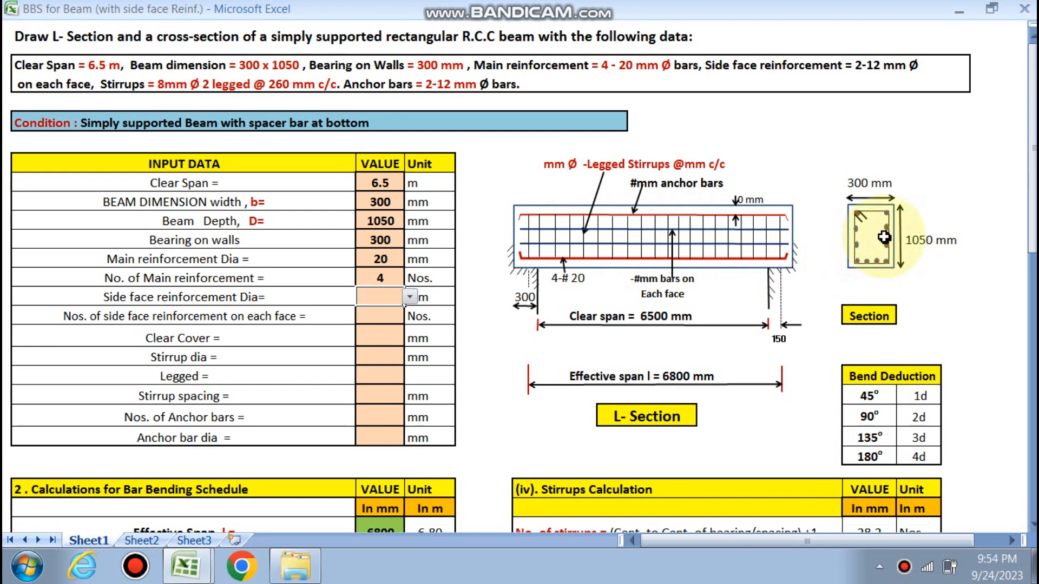
pyautogui.moveTo(896, 247)
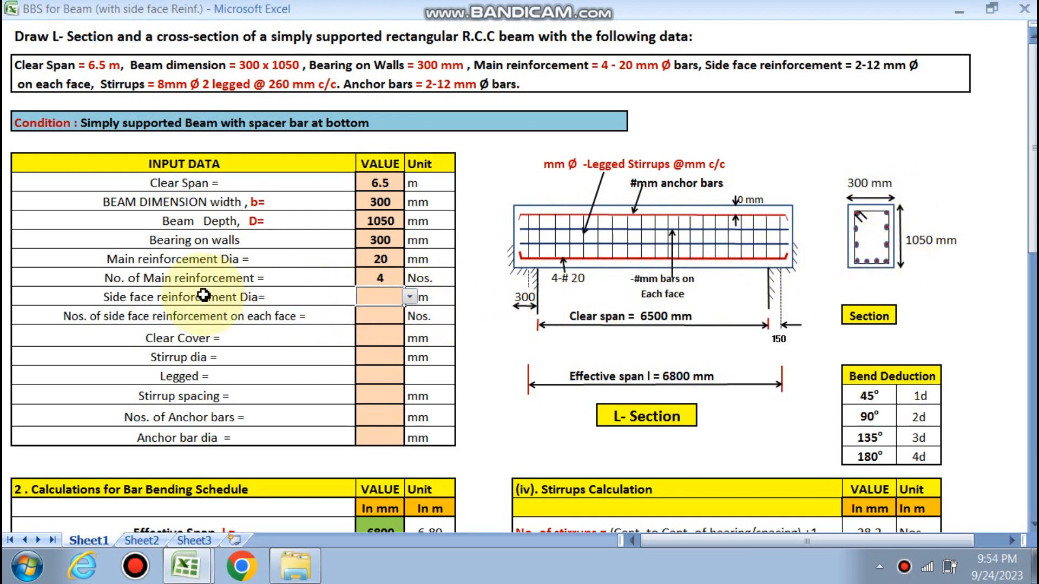
pyautogui.click(409, 296)
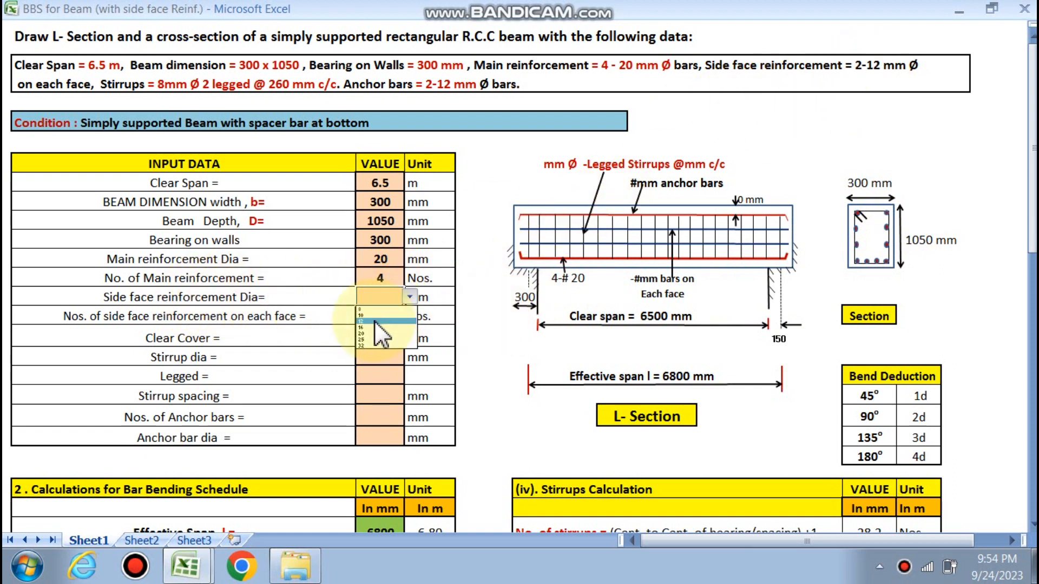
pyautogui.click(373, 322)
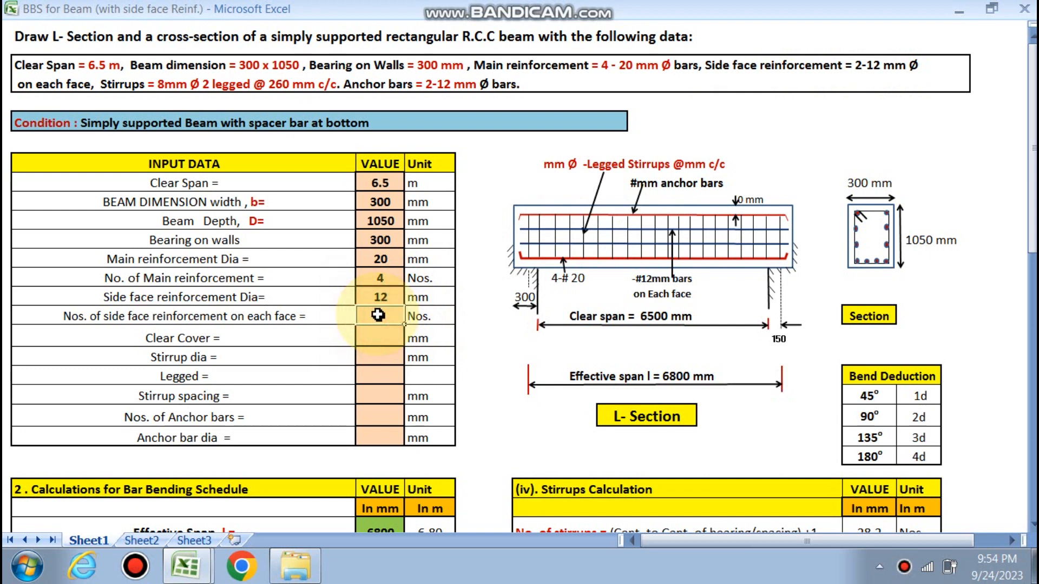
pyautogui.write('2')
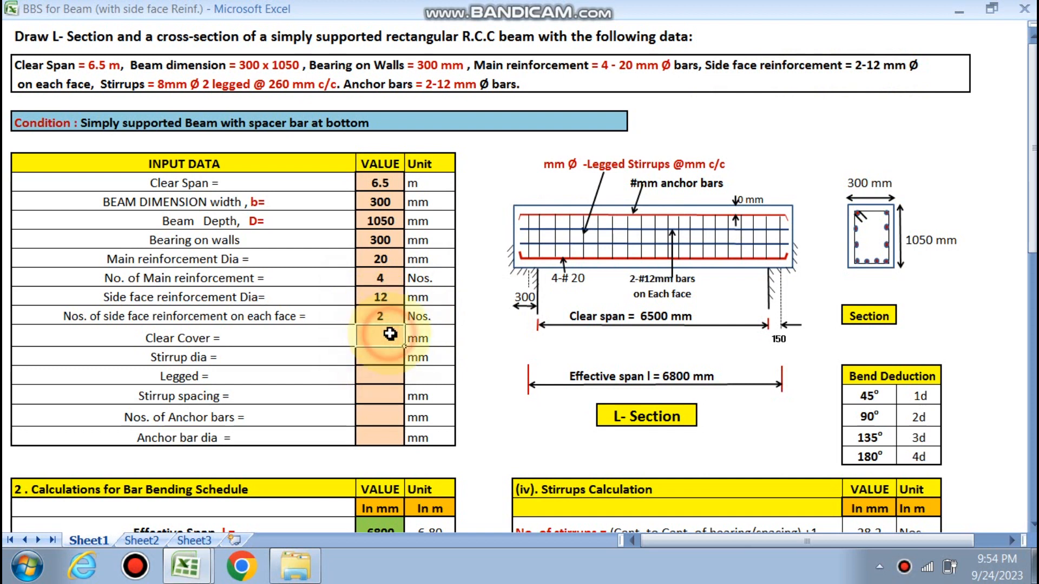
pyautogui.write('20')
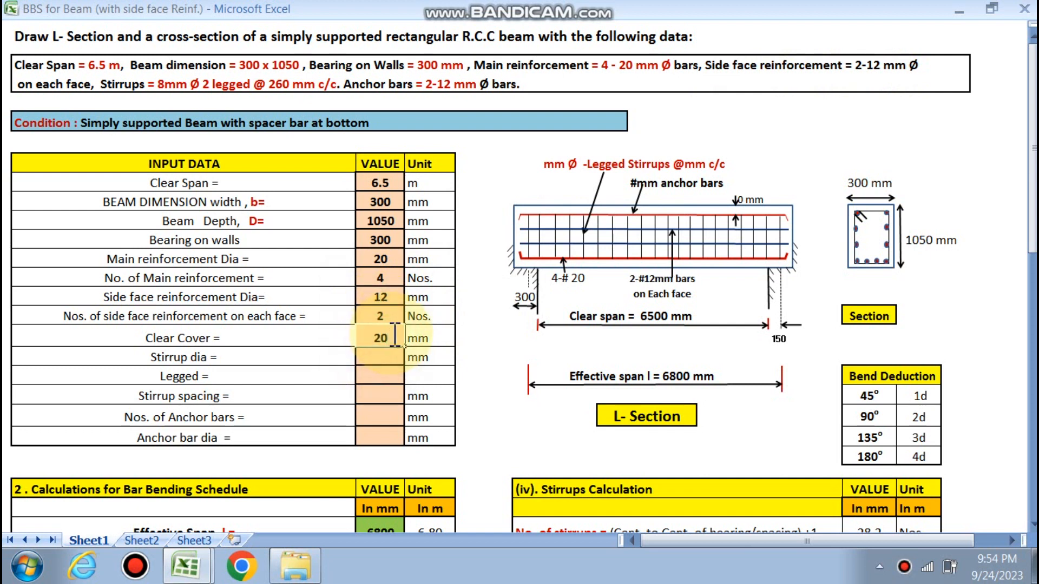
# - Set 8 mm two-legged stirrups at 260 mm and start entering the anchor bar count
pyautogui.click(410, 357)
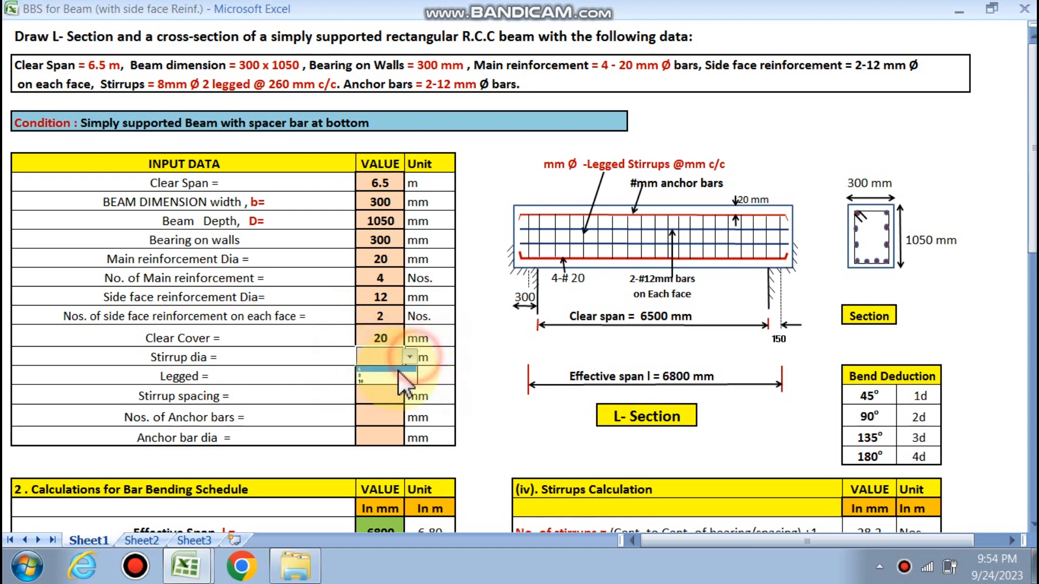
pyautogui.click(366, 370)
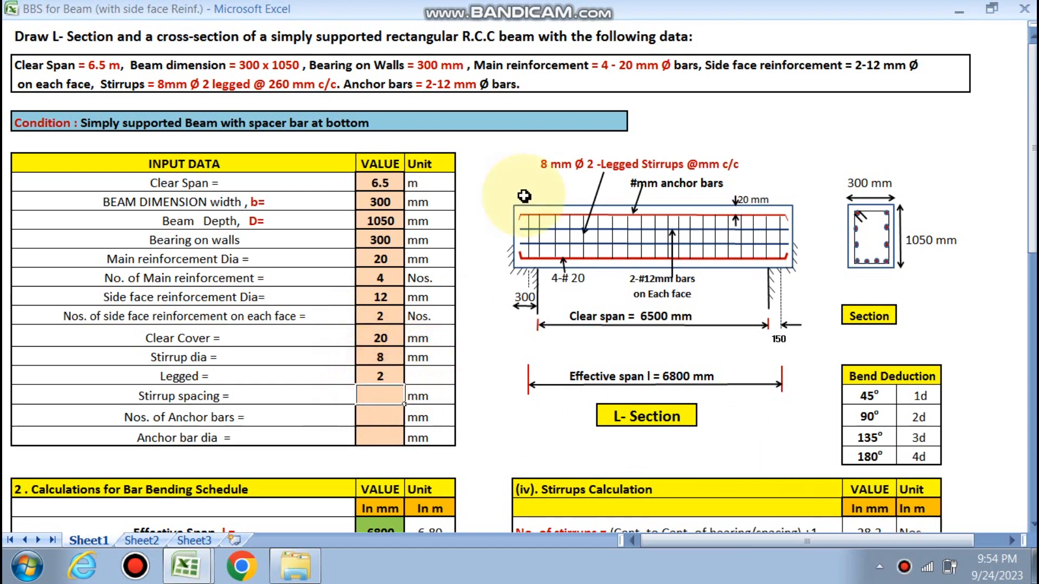
pyautogui.write('2')
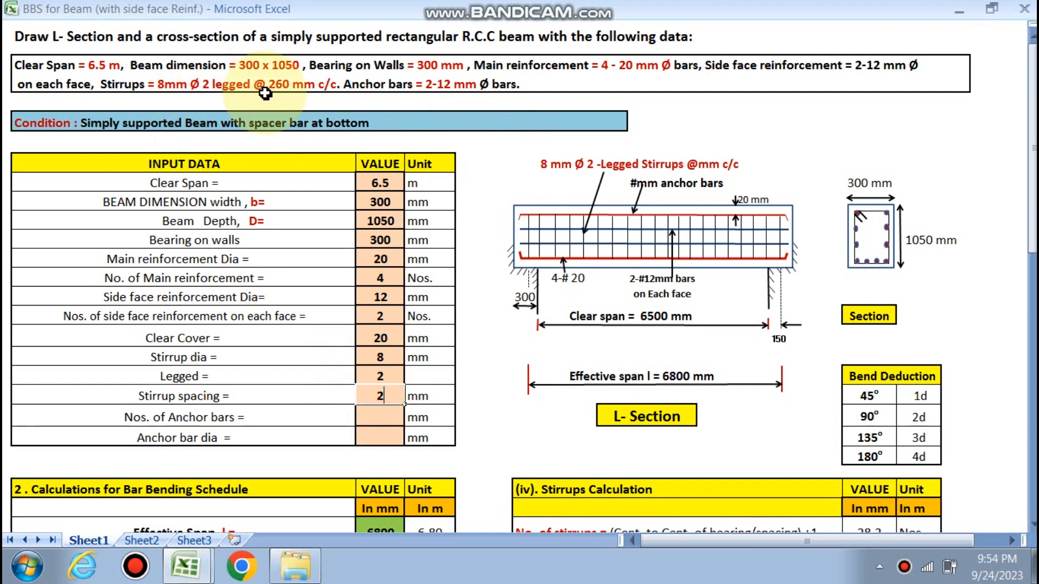
pyautogui.write('60')
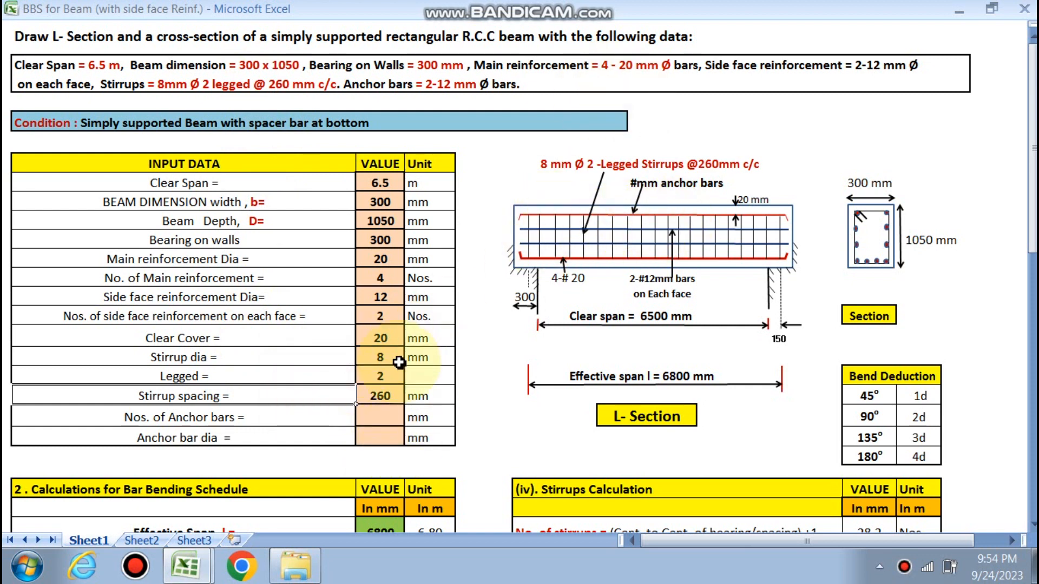
pyautogui.click(380, 417)
pyautogui.write('2')
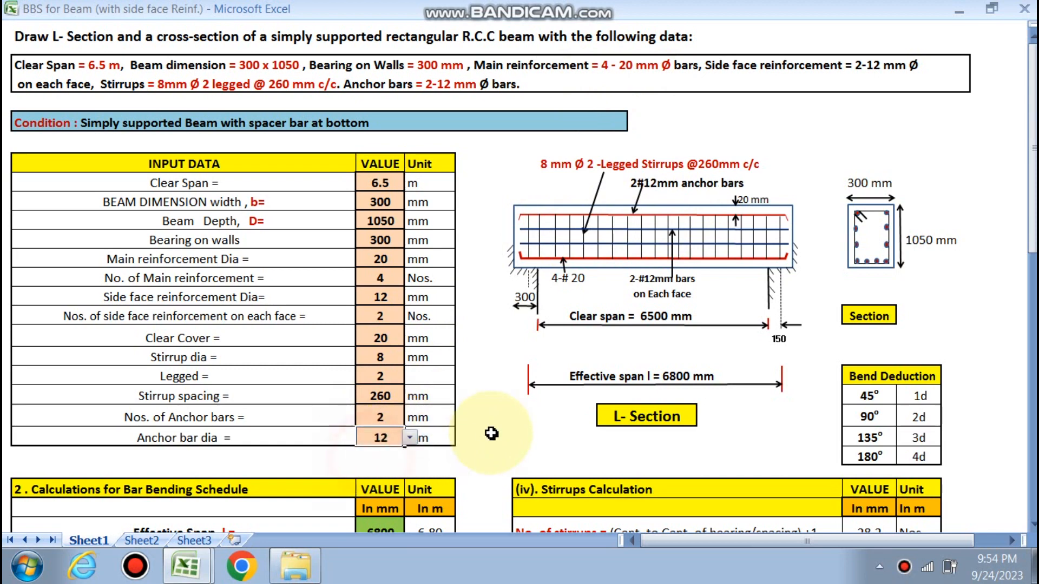
pyautogui.scroll(-3)
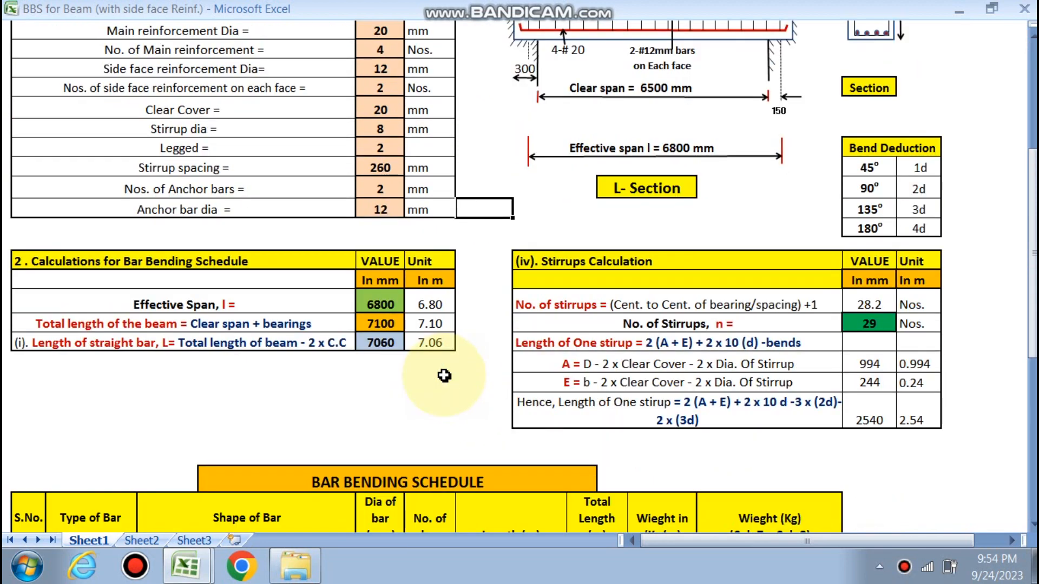
pyautogui.moveTo(288, 305)
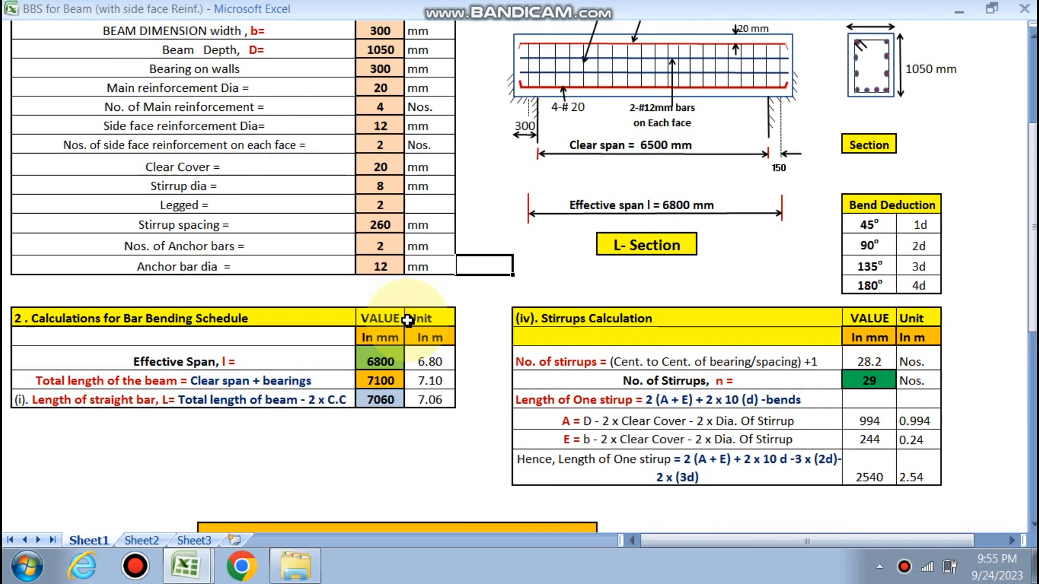
pyautogui.scroll(-3)
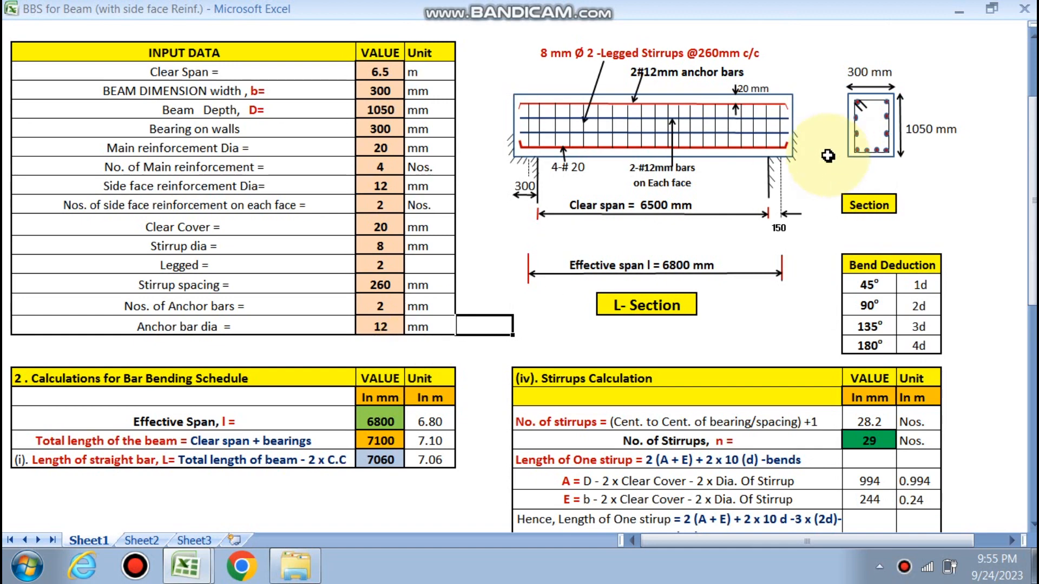
pyautogui.scroll(-3)
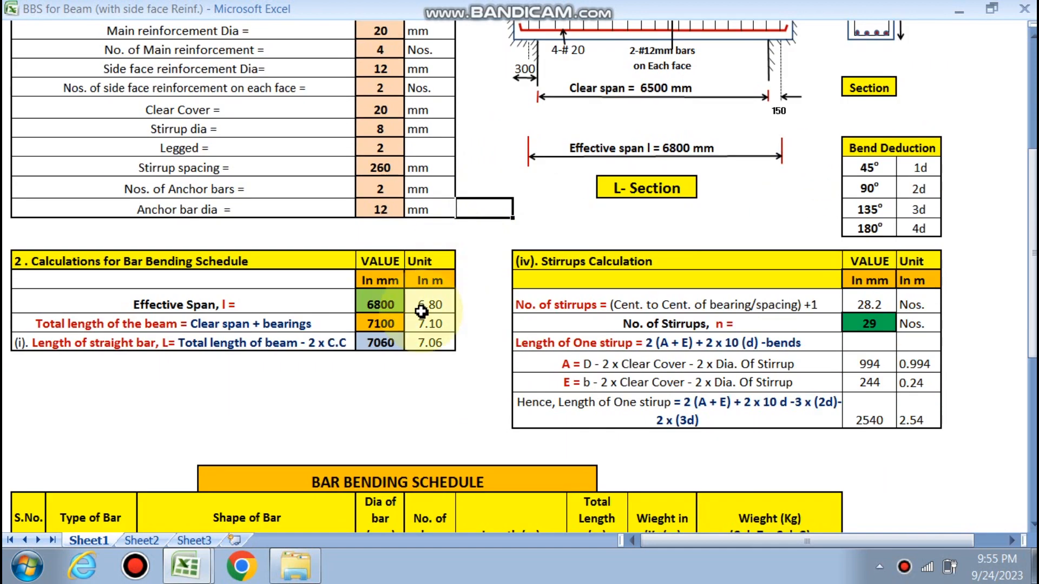
pyautogui.moveTo(375, 352)
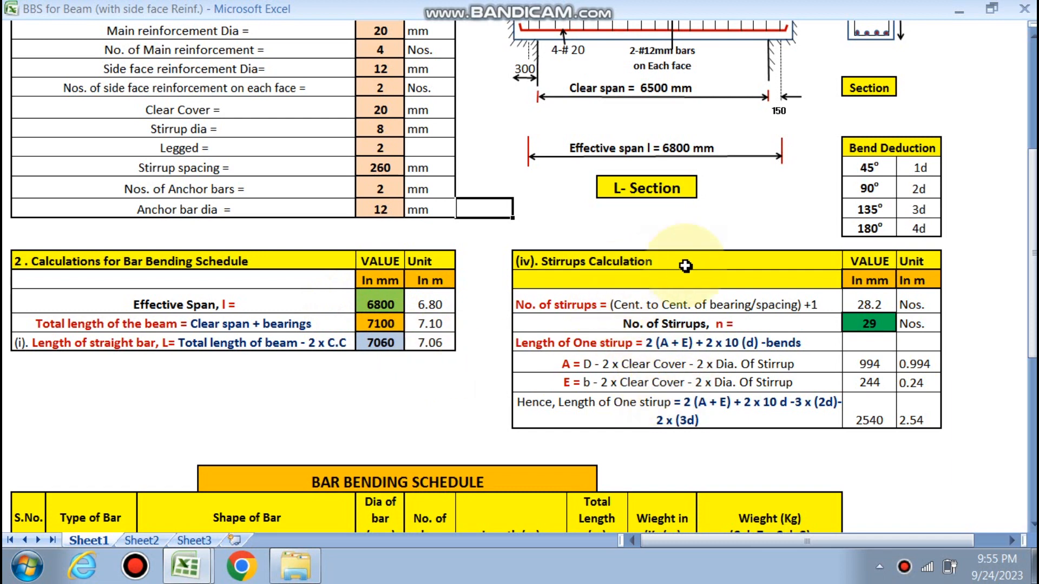
pyautogui.moveTo(859, 341)
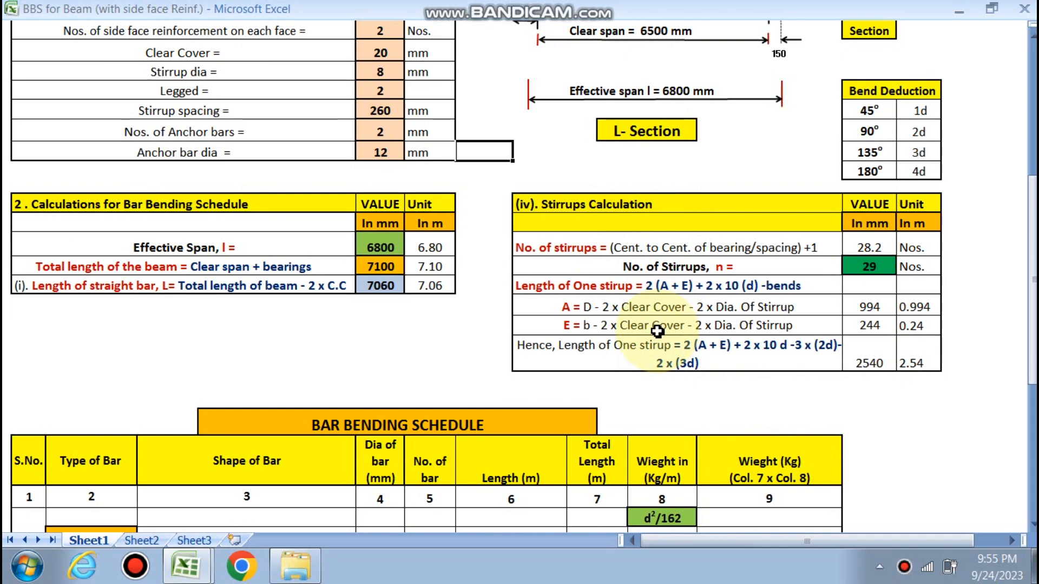
pyautogui.scroll(-3)
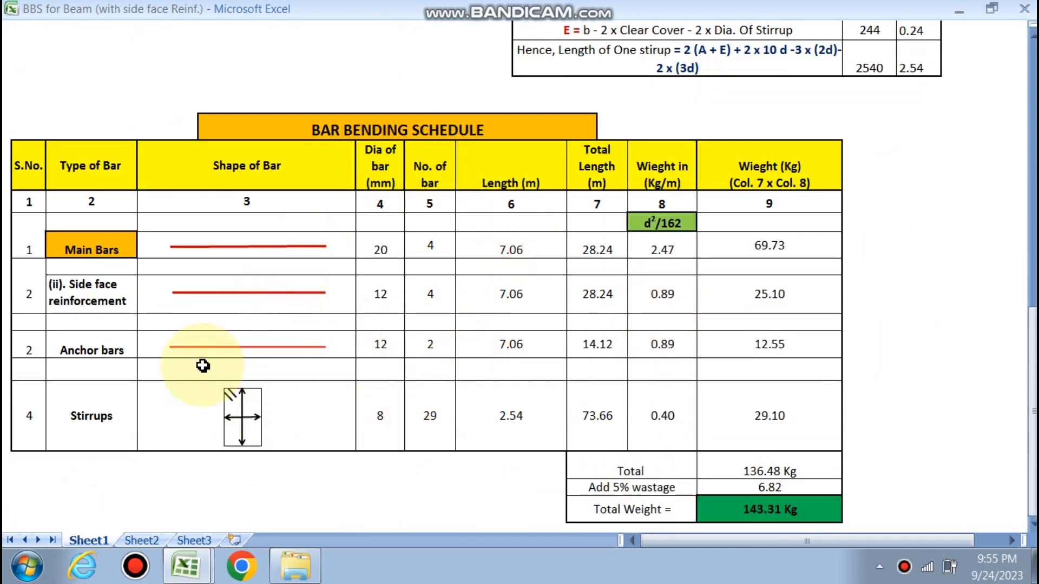
pyautogui.moveTo(280, 305)
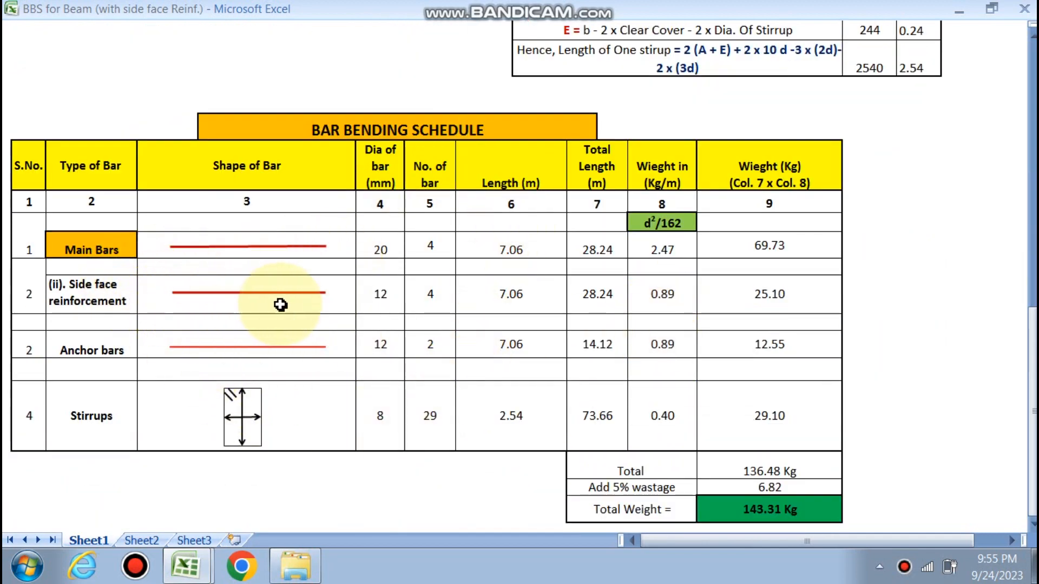
pyautogui.moveTo(430, 299)
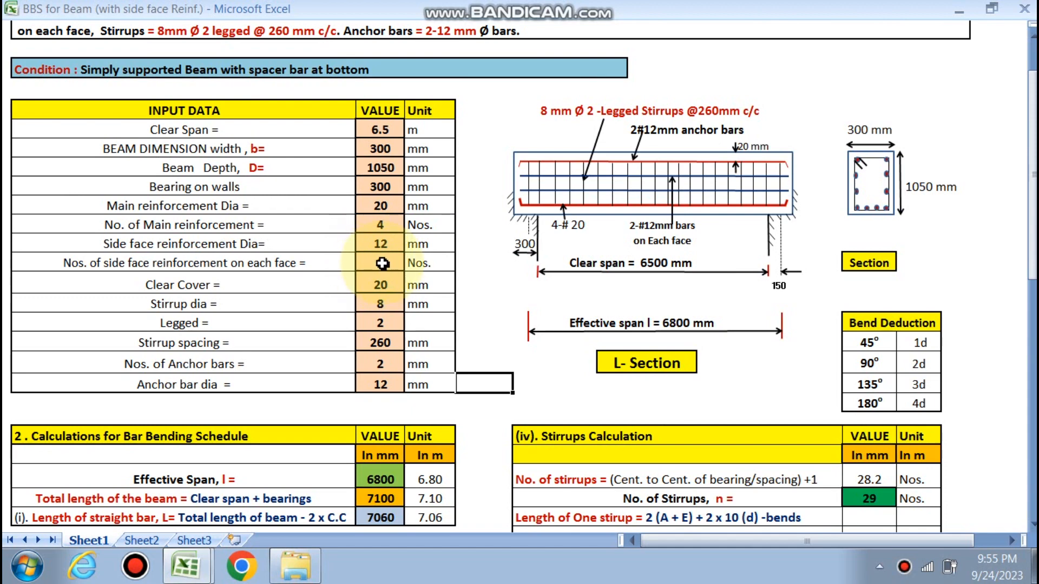
pyautogui.scroll(-3)
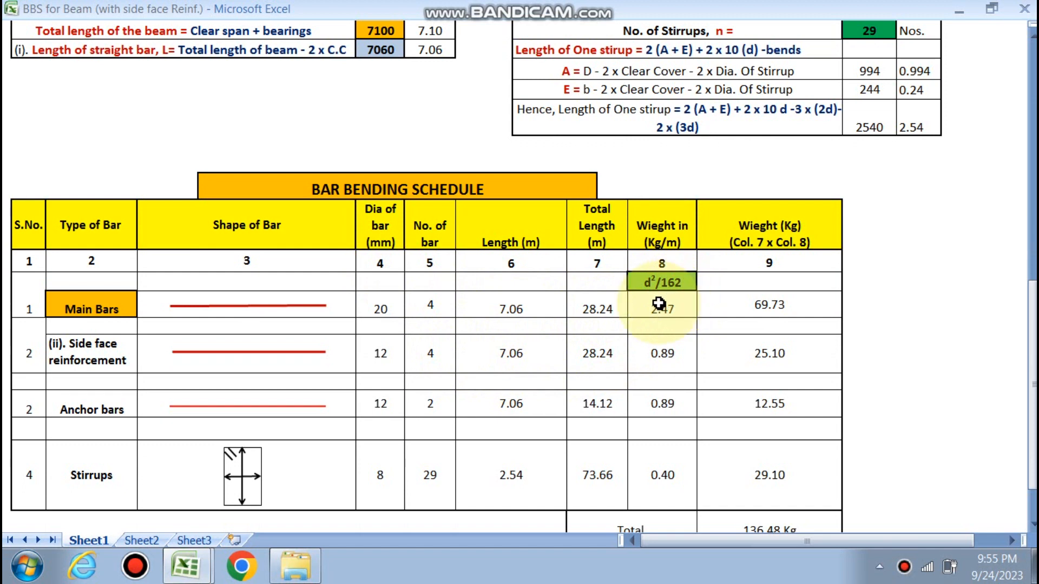
pyautogui.moveTo(757, 291)
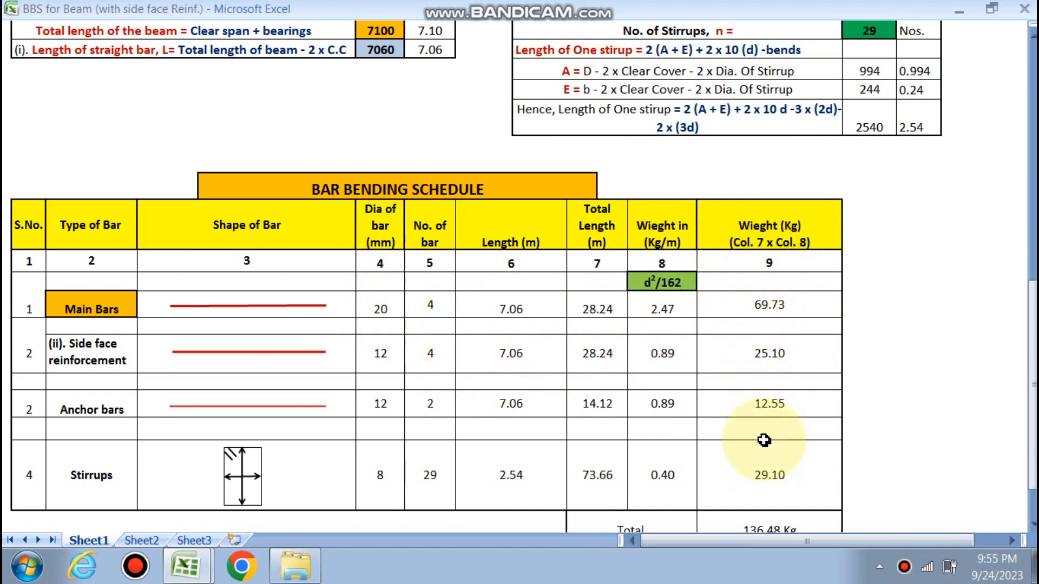
pyautogui.scroll(-3)
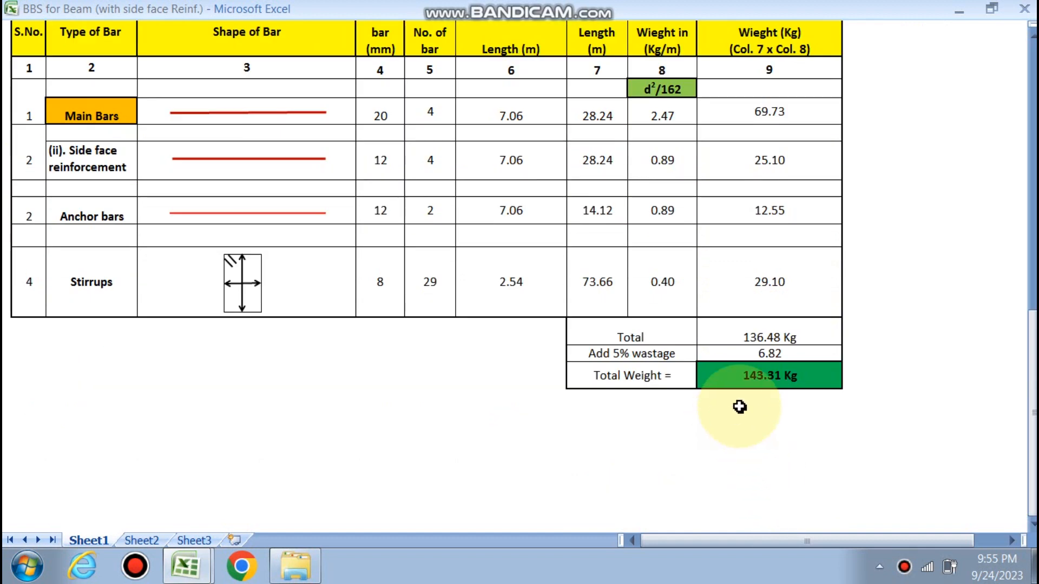
pyautogui.moveTo(767, 364)
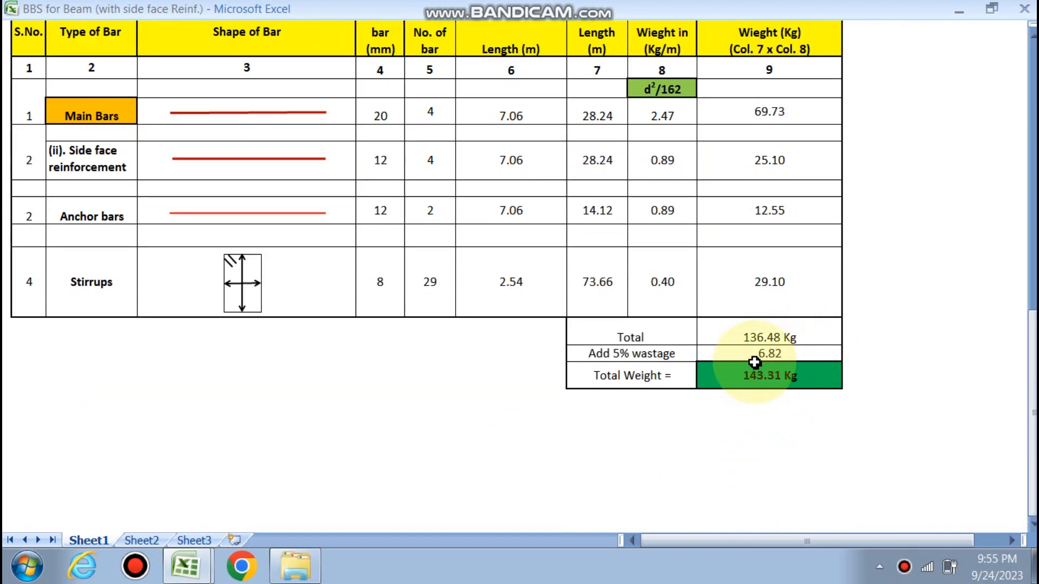
pyautogui.moveTo(723, 388)
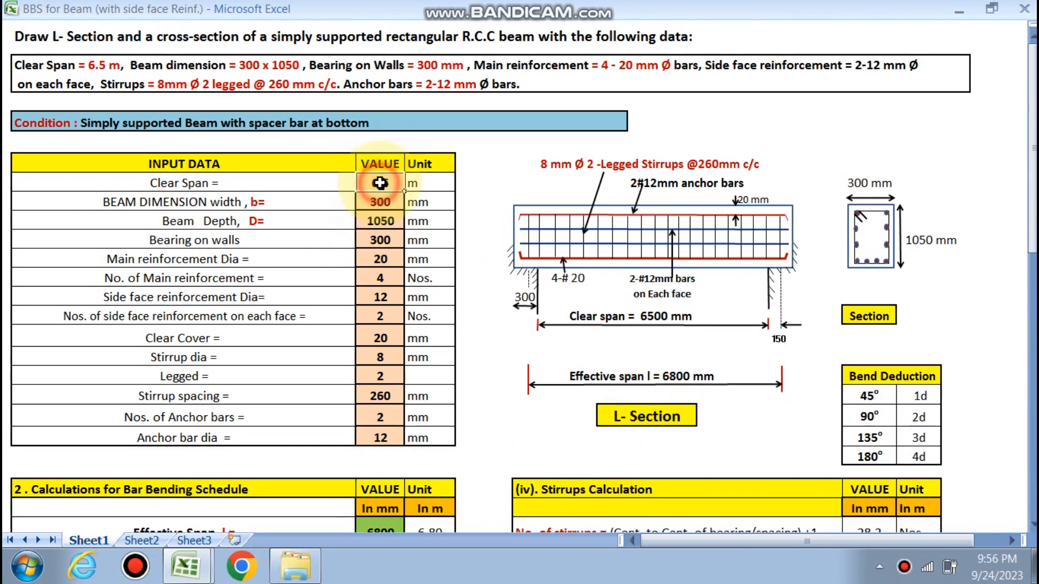
# - Change clear span to 7 m and review the 7300 mm span, 31 stirrups and 153.40 kg total
pyautogui.write('7')
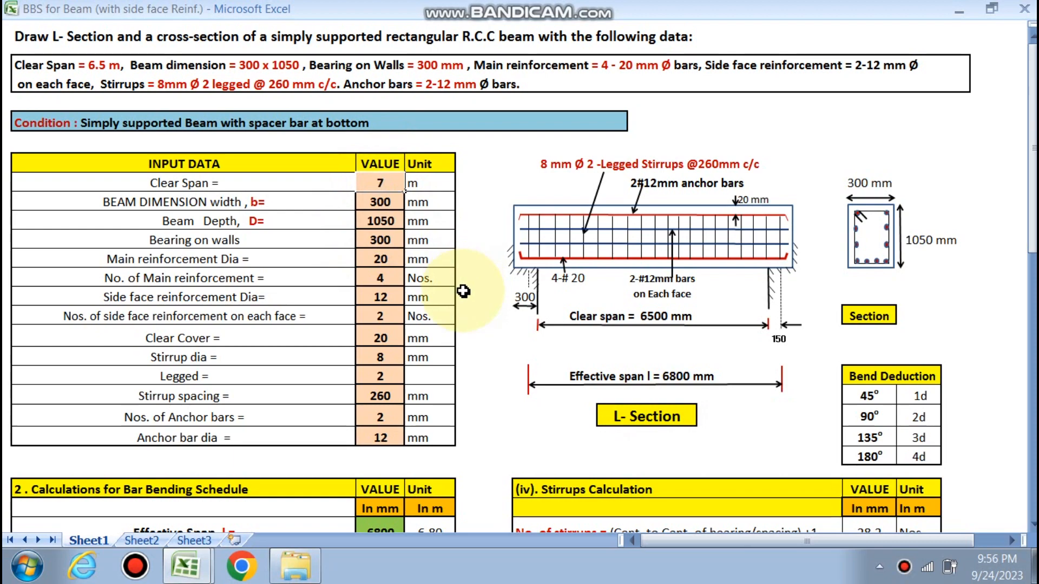
pyautogui.scroll(-3)
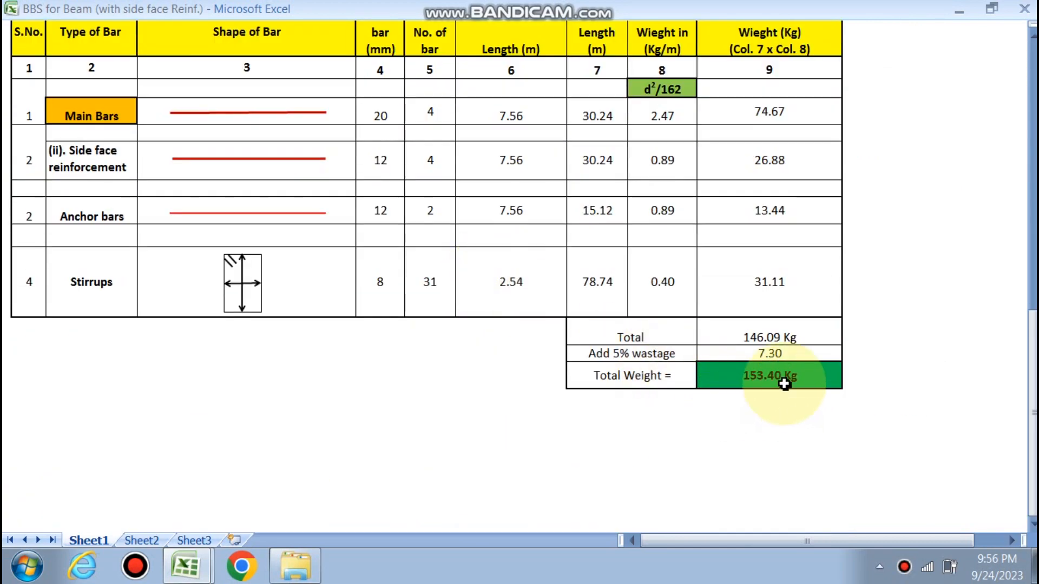
pyautogui.scroll(3)
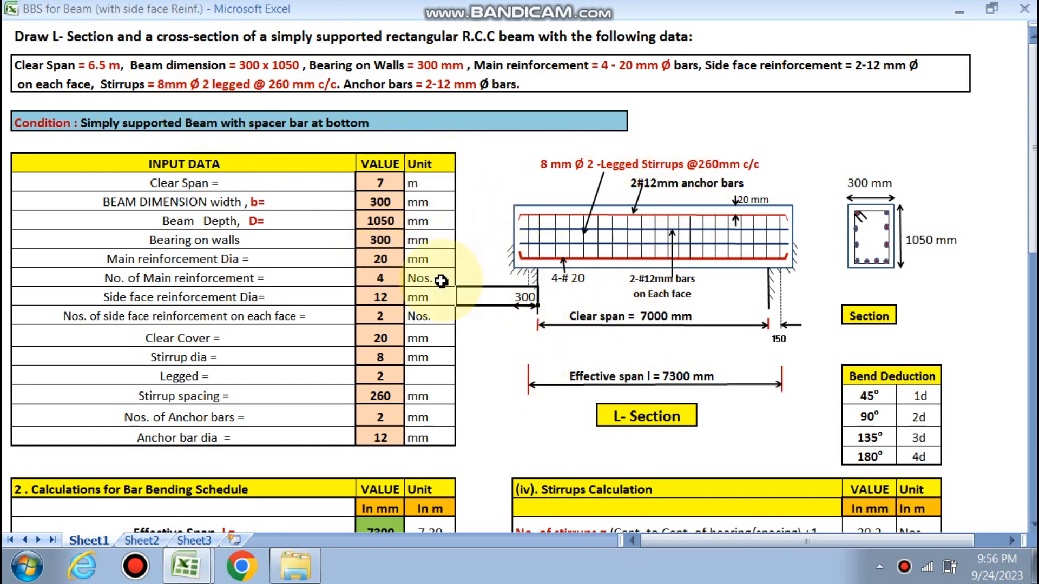
pyautogui.scroll(-3)
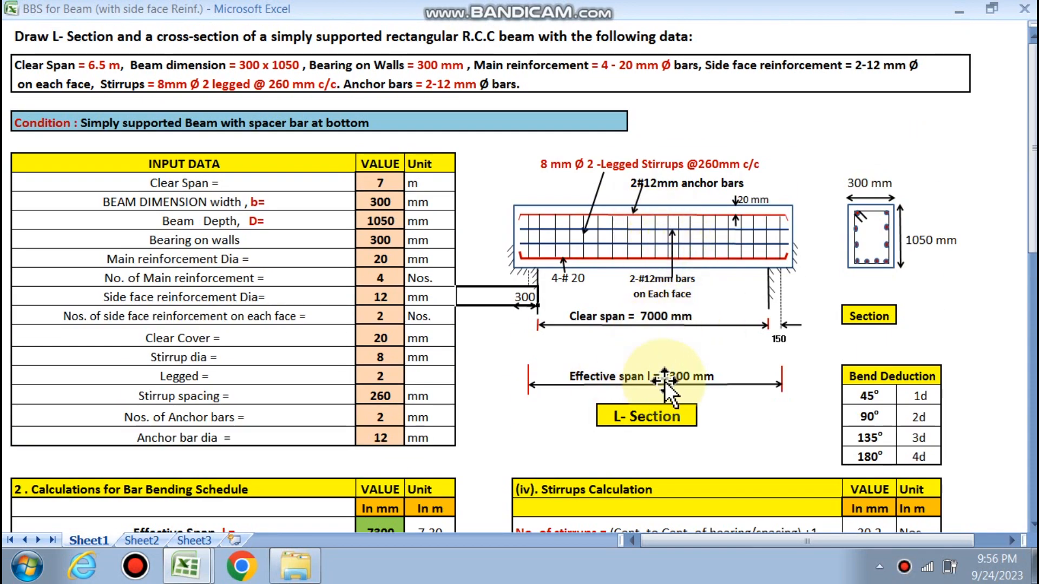
pyautogui.moveTo(791, 313)
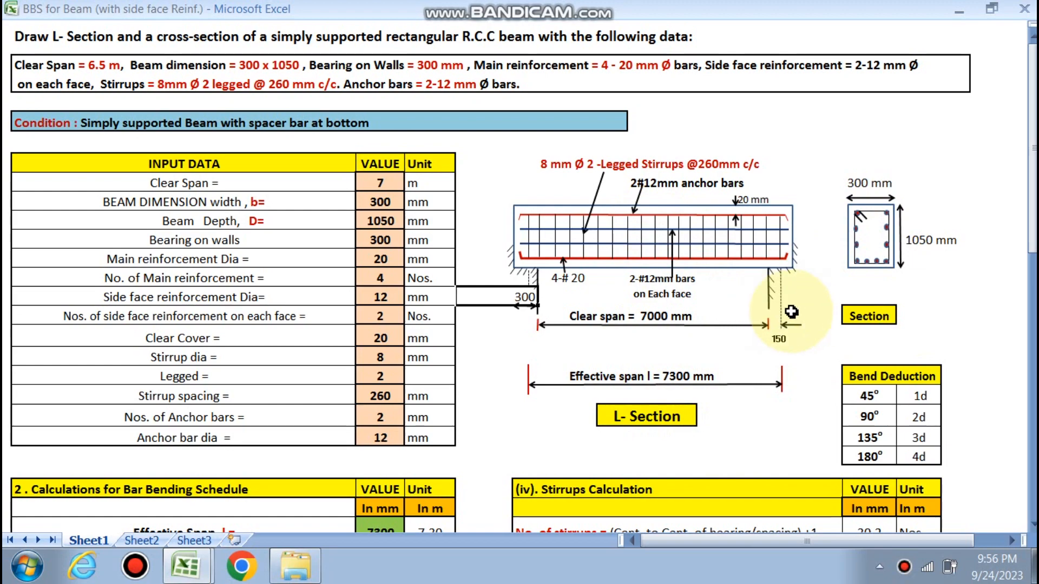
pyautogui.scroll(-3)
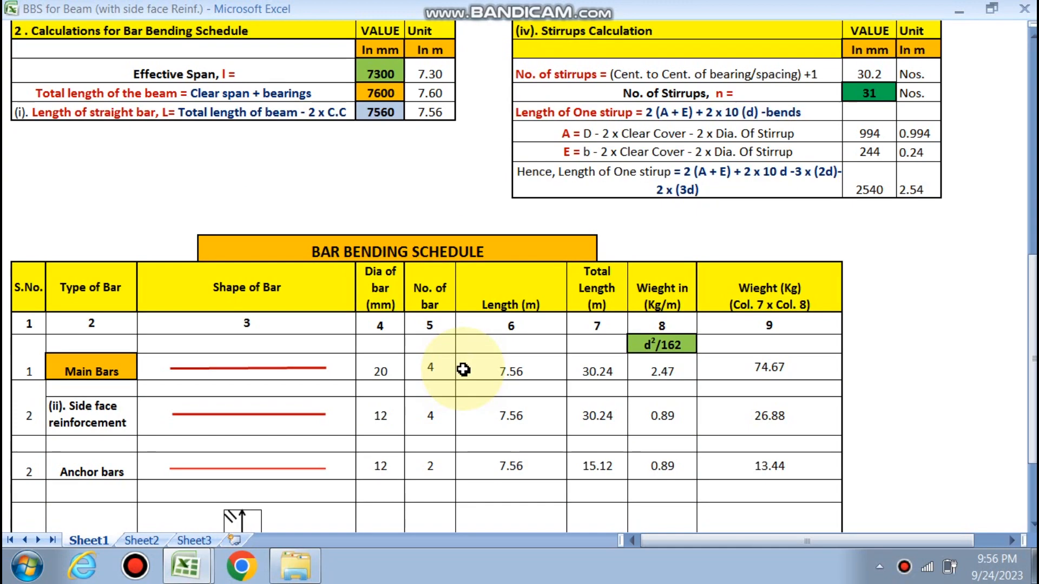